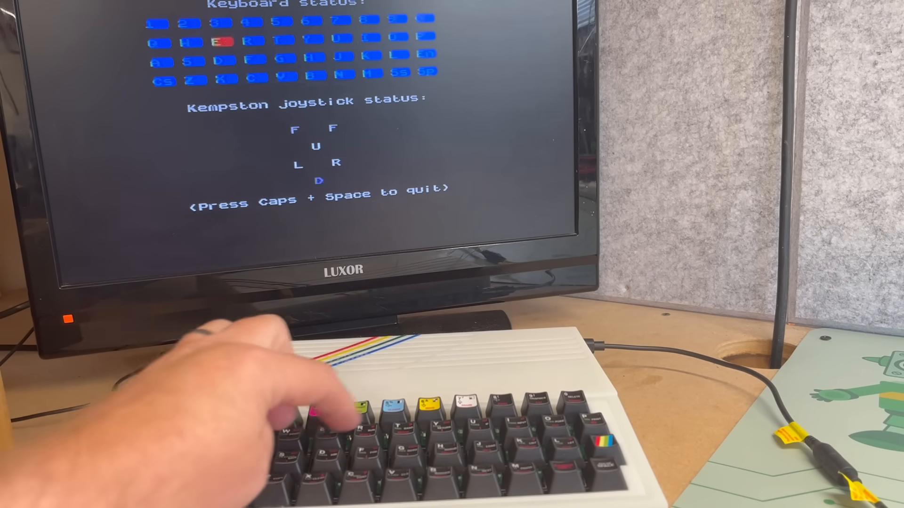
Exit the keyboard diagnostic back to the plain BASIC screen with its report line.
{"action": "key", "text": "e"}
{"action": "type", "text": "10"}
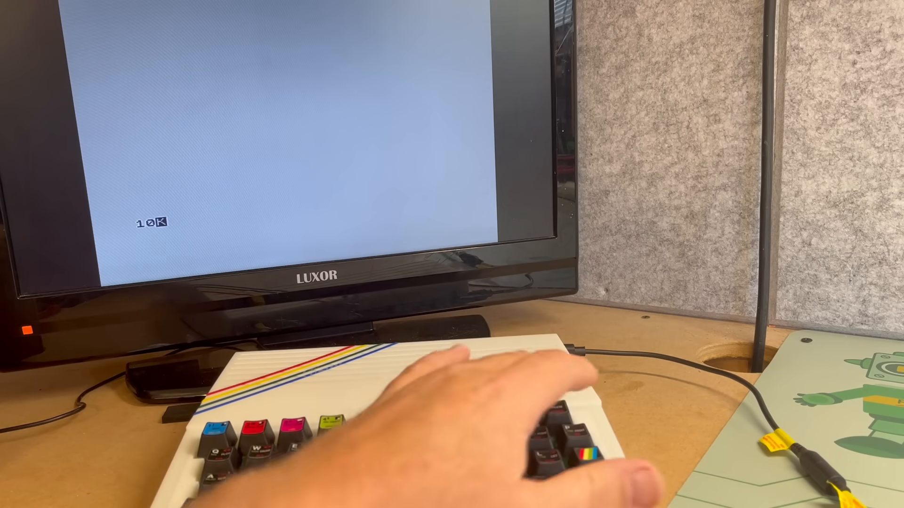
Store line 10 PRINT "A brand new ZX Spectrum!" and start typing line 20 GO TO 10.
{"action": "type", "text": "PRINT \"A"}
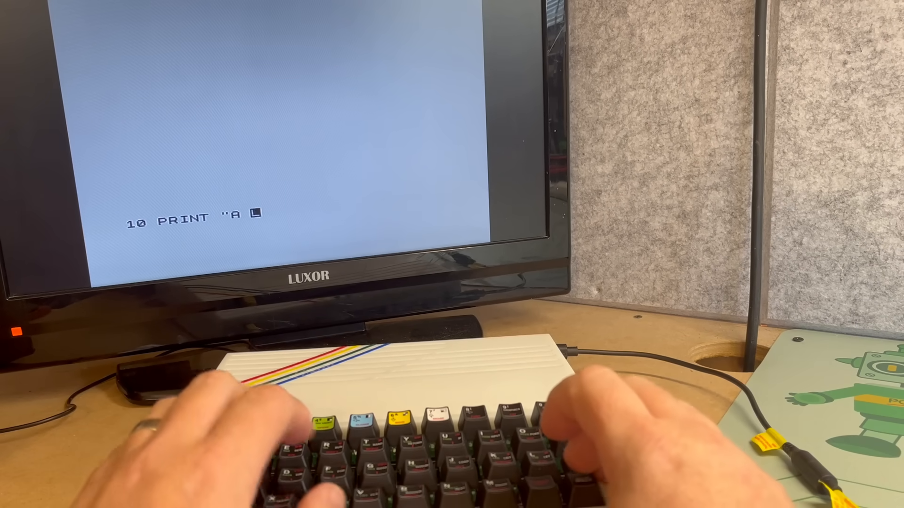
{"action": "type", "text": "brand"}
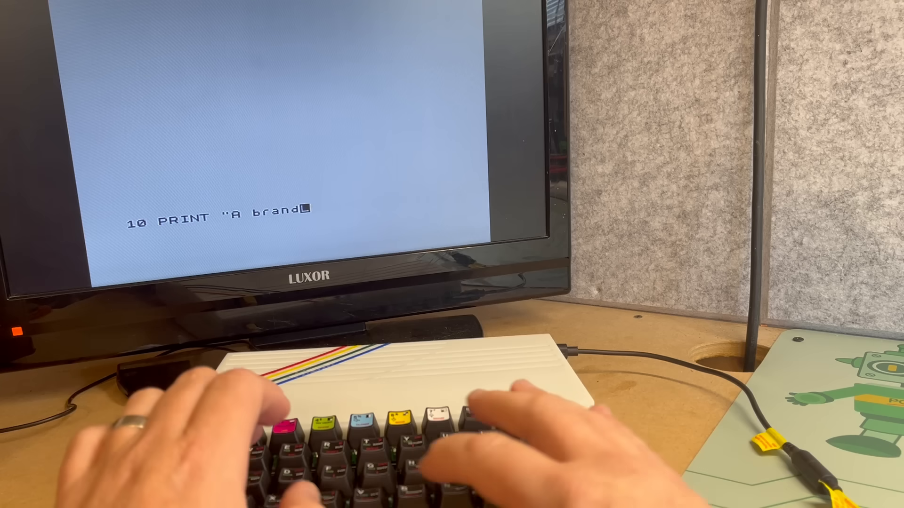
{"action": "type", "text": "new"}
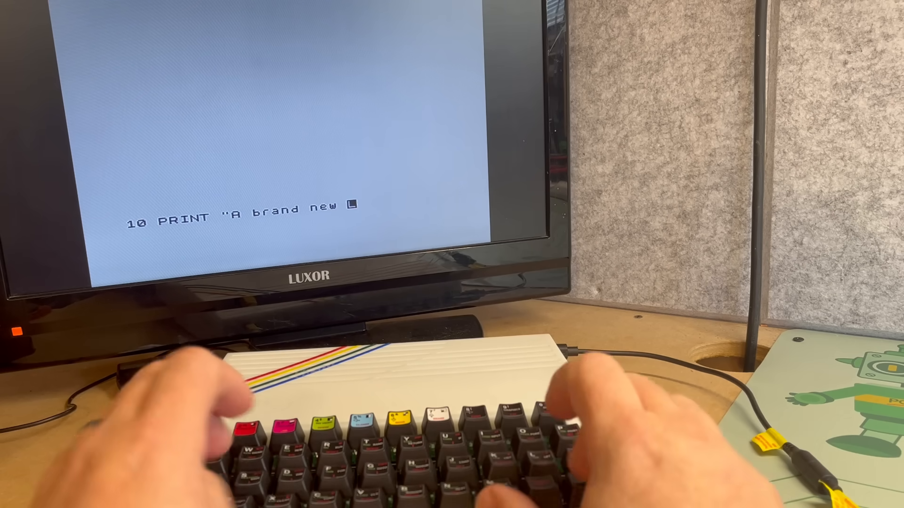
{"action": "type", "text": "ZX S"}
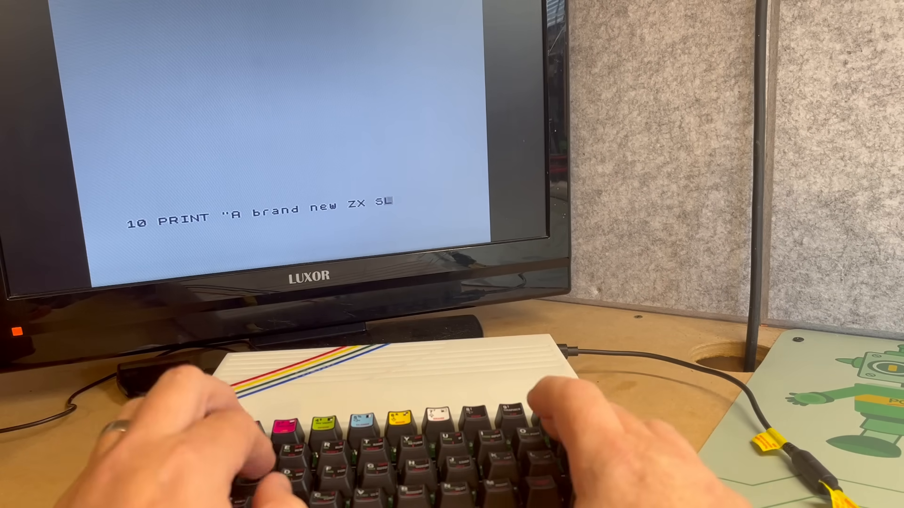
{"action": "type", "text": "pectr"}
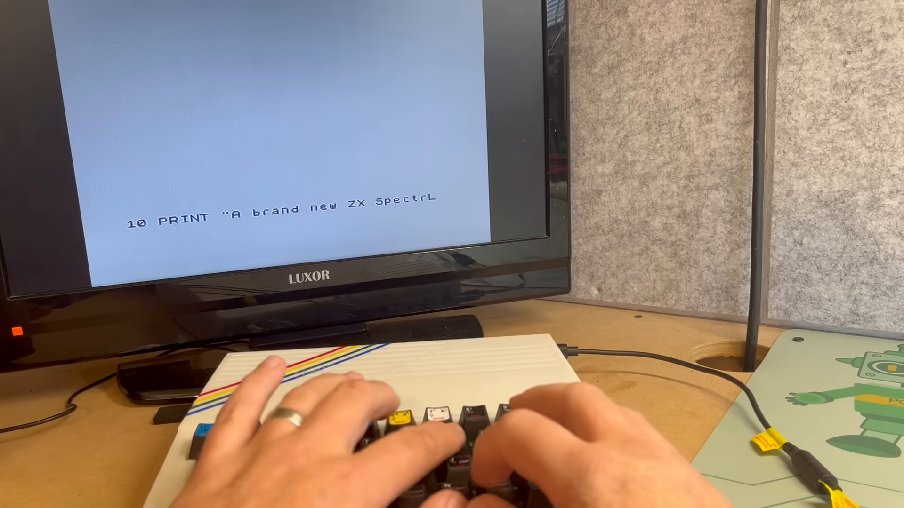
{"action": "type", "text": "m!\""}
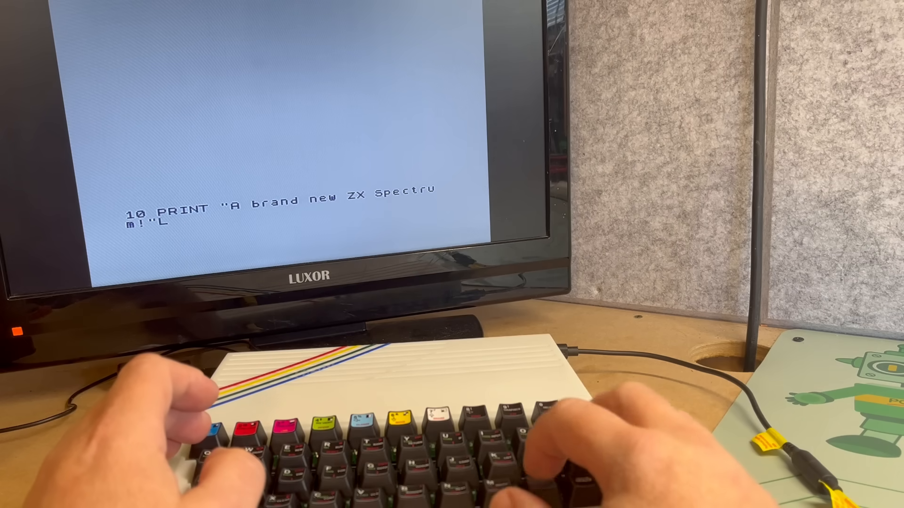
{"action": "type", "text": "20 GO TO 1"}
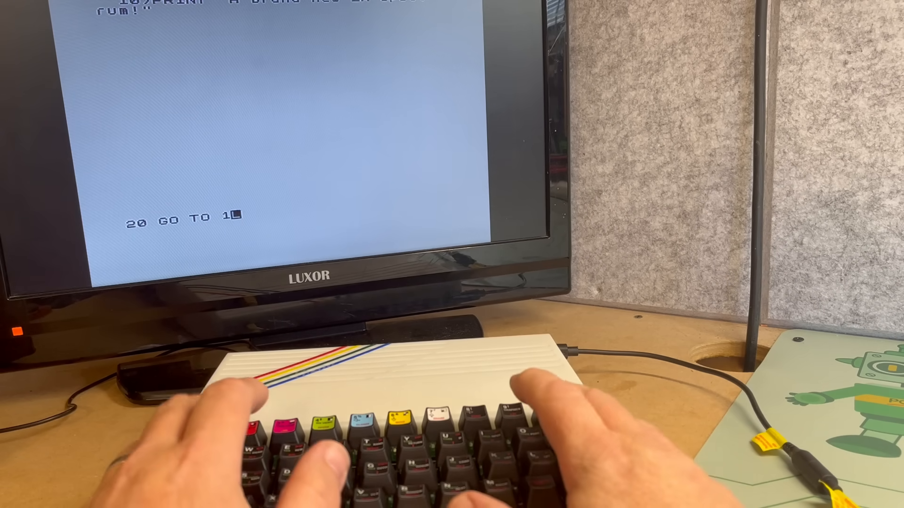